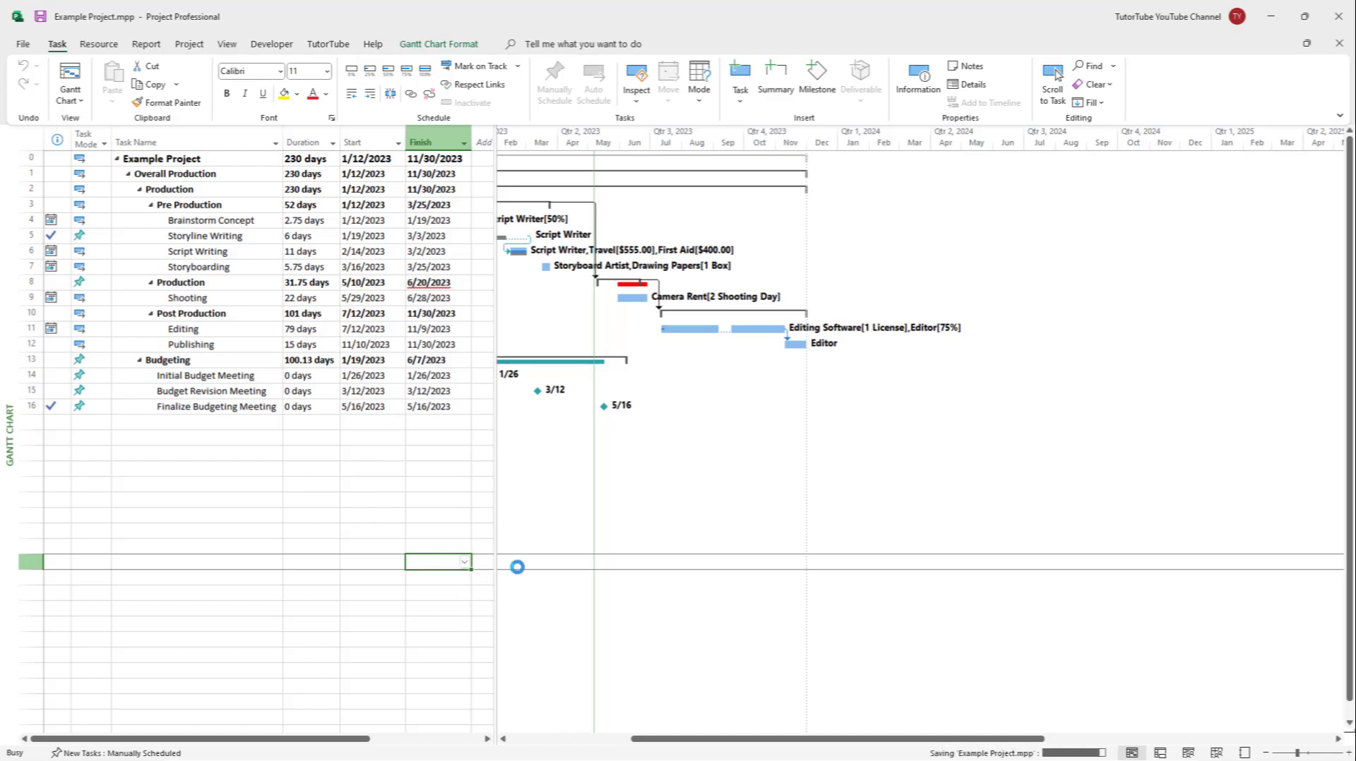
Go to the File start page listing templates and recent projects.
{"action": "left_click", "coordinate": [23, 44]}
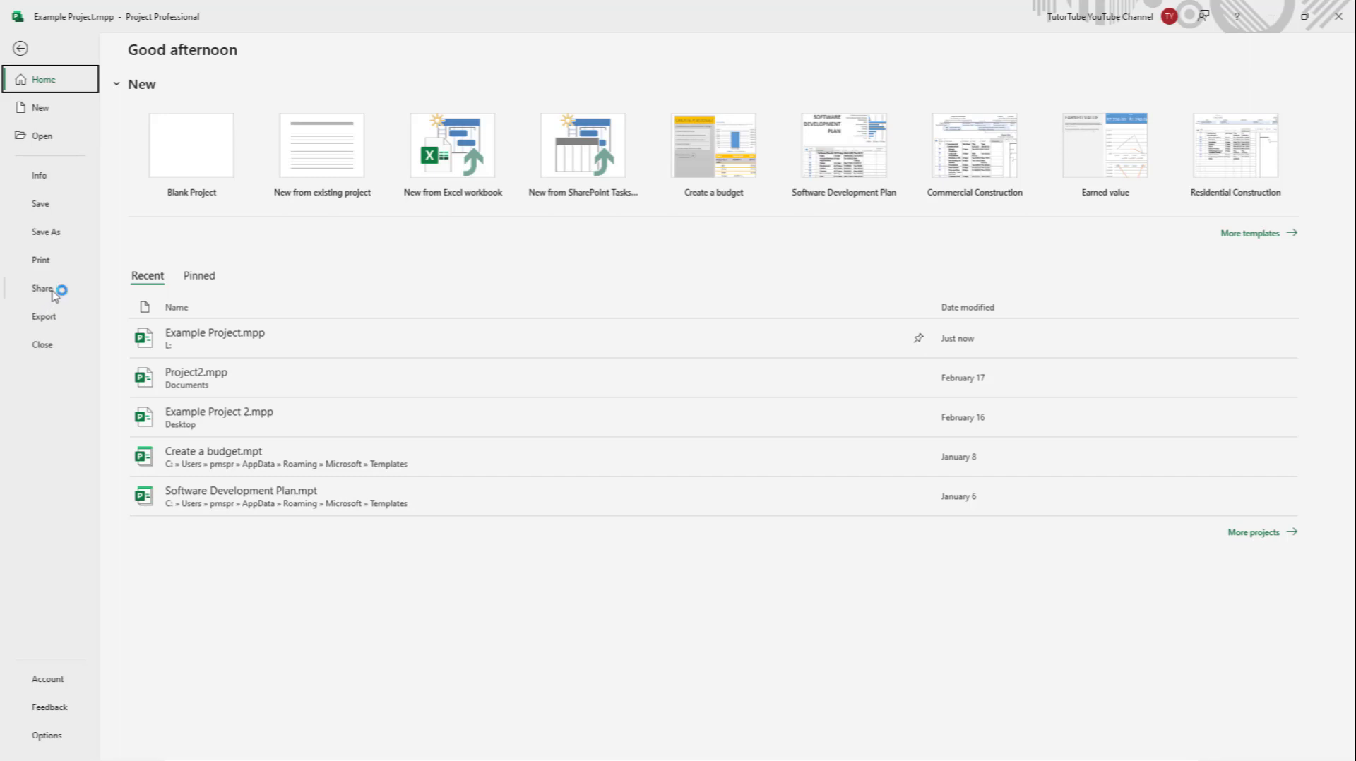
Send Example Project.mpp by email from Share, returning to the Gantt chart.
{"action": "left_click", "coordinate": [41, 288]}
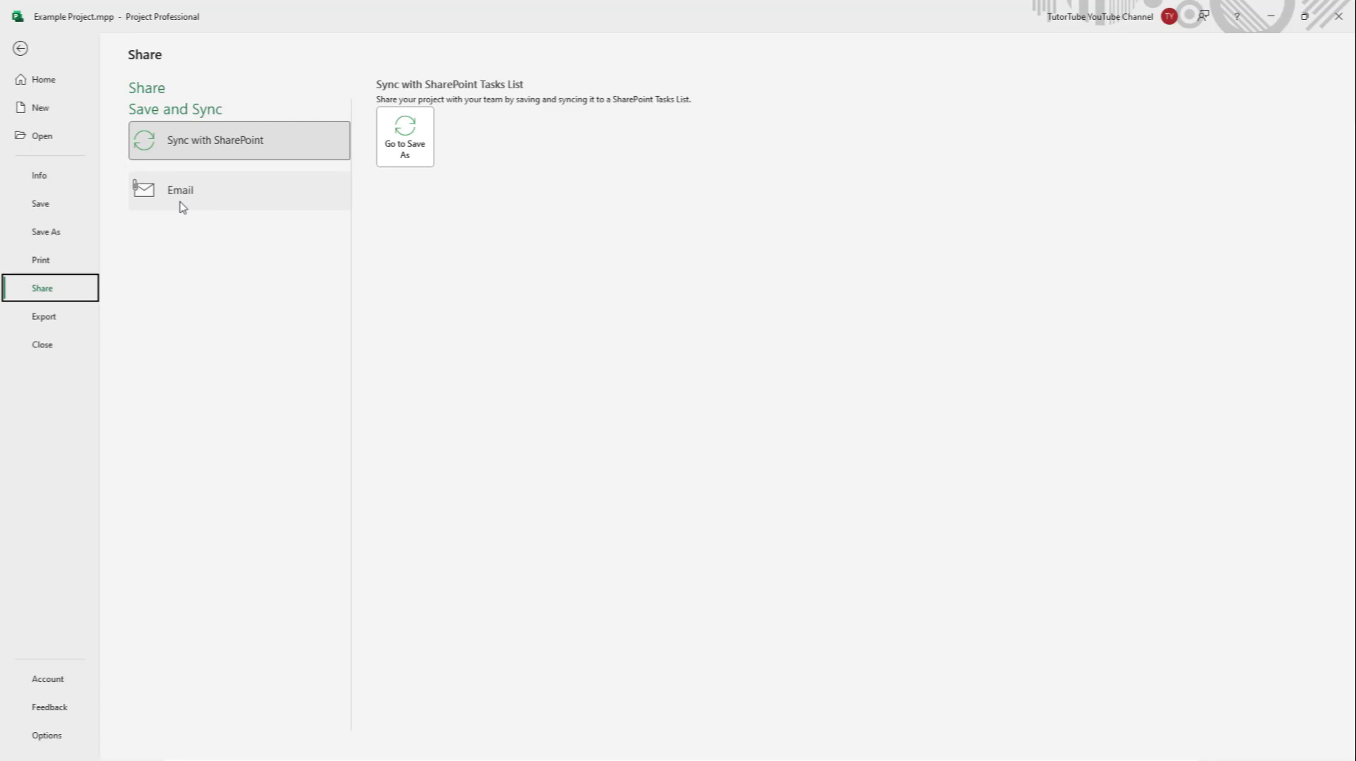
{"action": "mouse_move", "coordinate": [202, 197]}
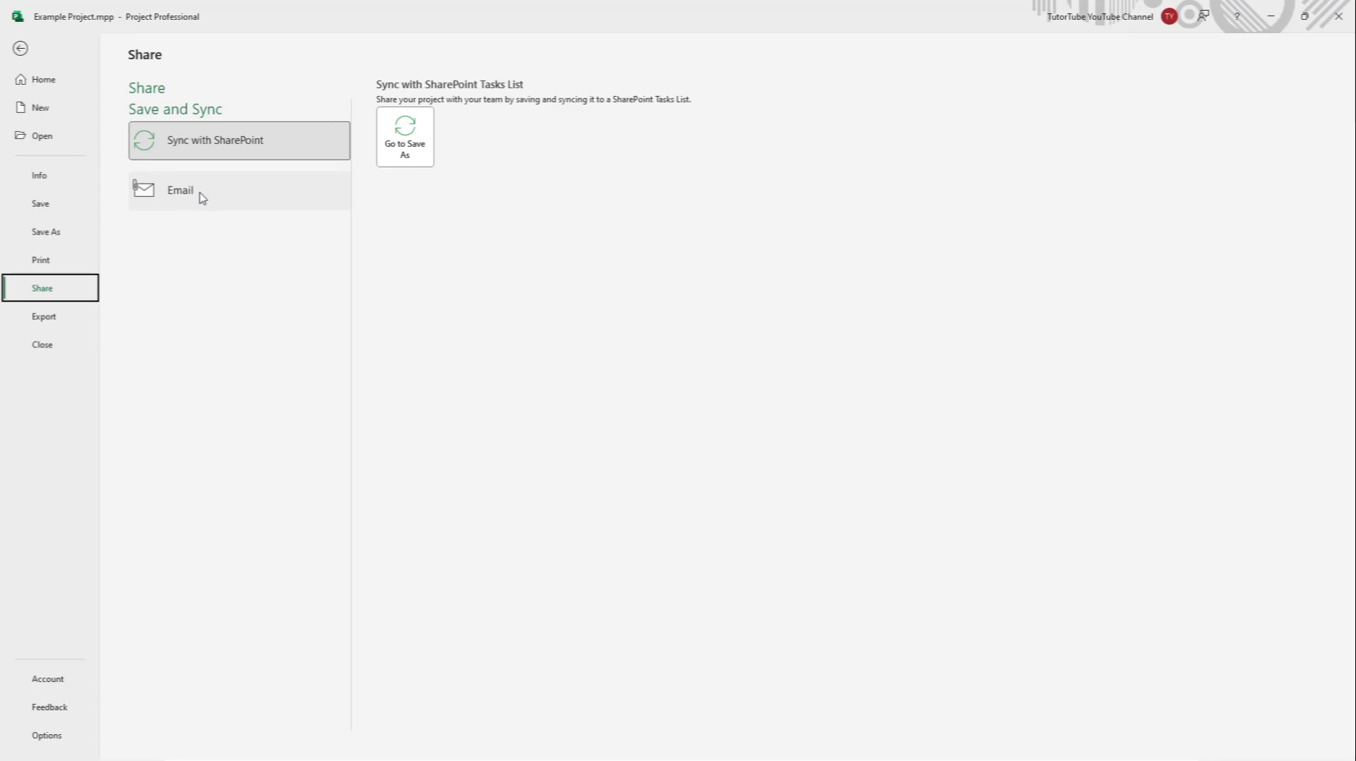
{"action": "left_click", "coordinate": [179, 189]}
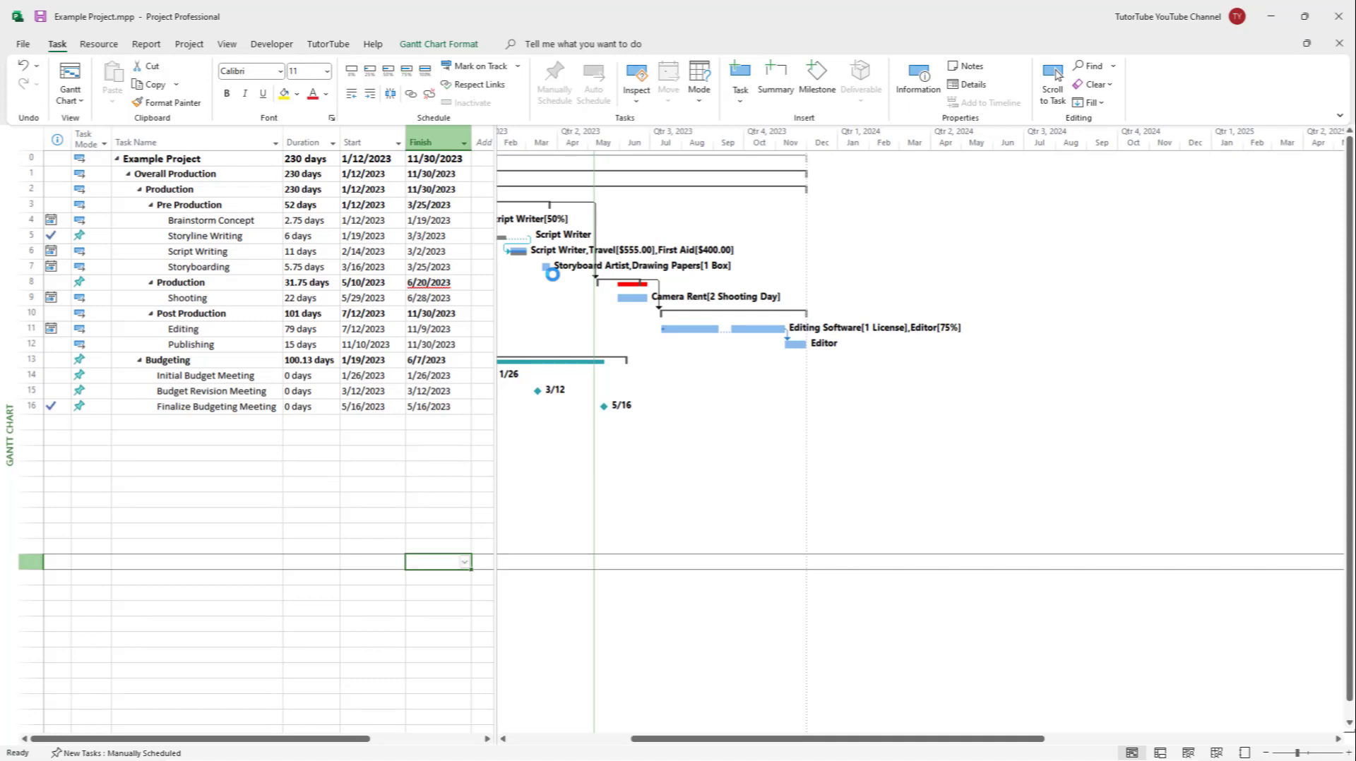
{"action": "mouse_move", "coordinate": [1130, 458]}
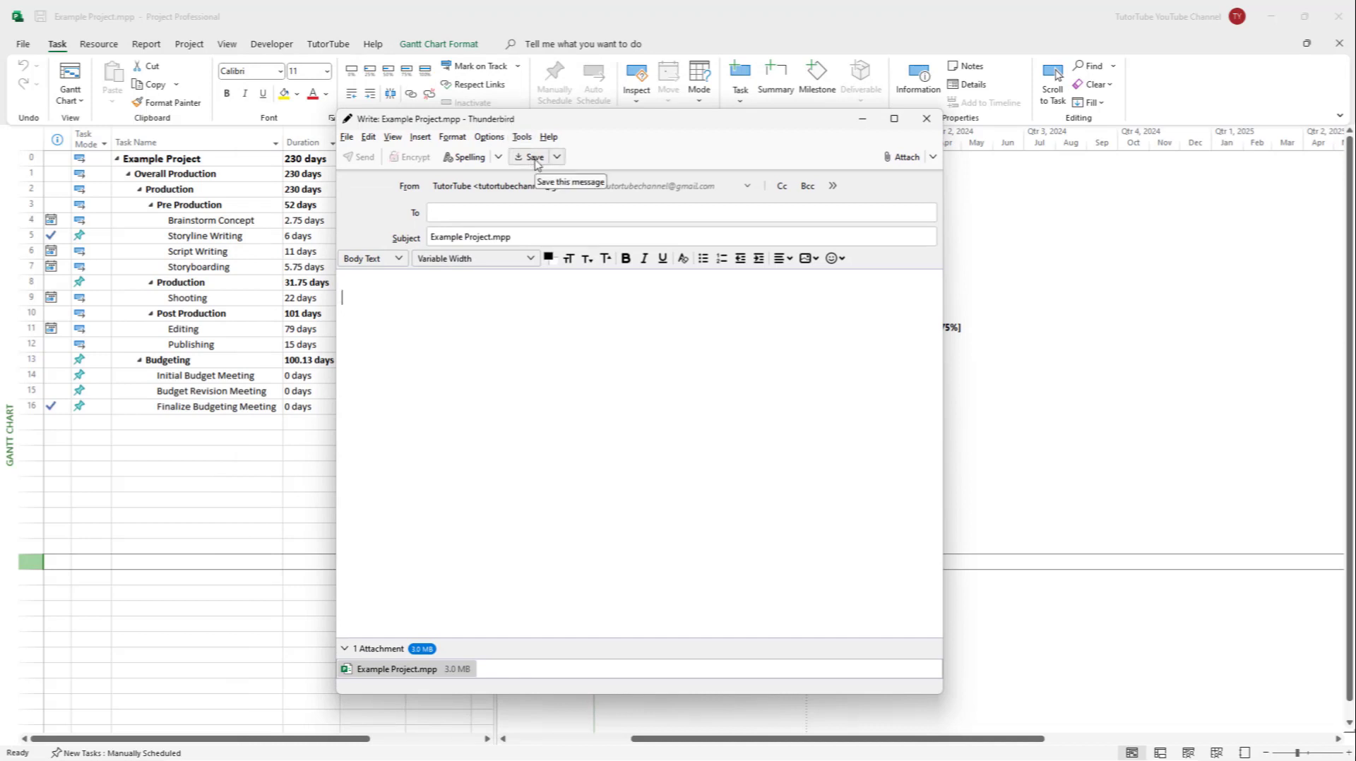
{"action": "mouse_move", "coordinate": [521, 467]}
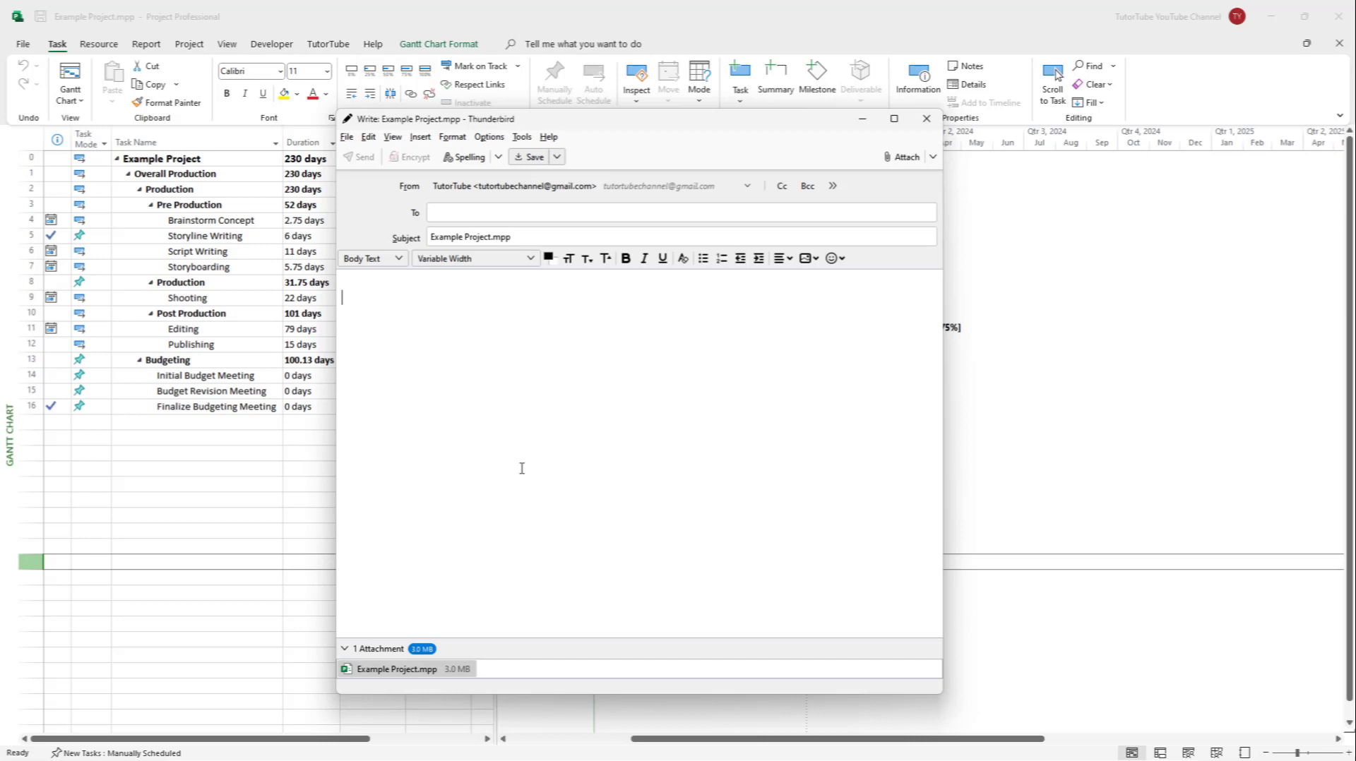
{"action": "mouse_move", "coordinate": [411, 634]}
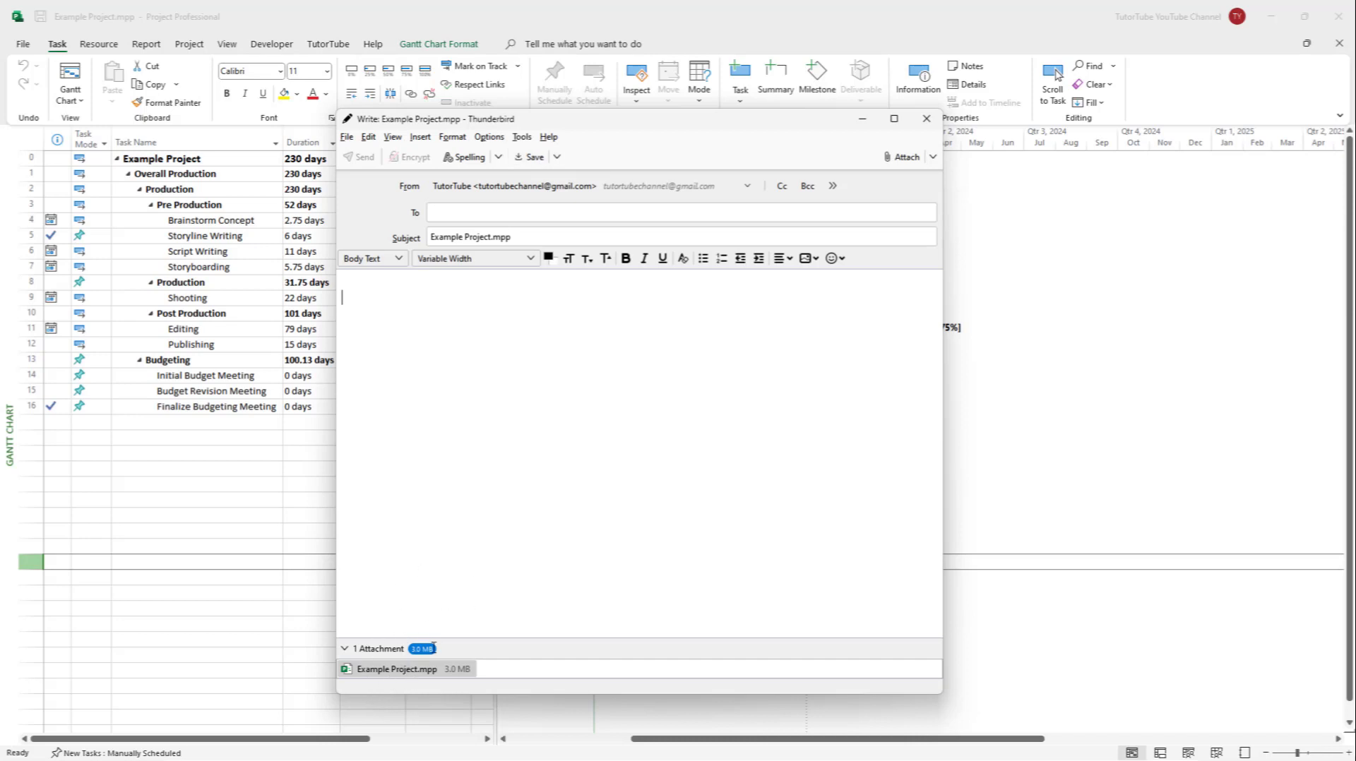
{"action": "mouse_move", "coordinate": [528, 253]}
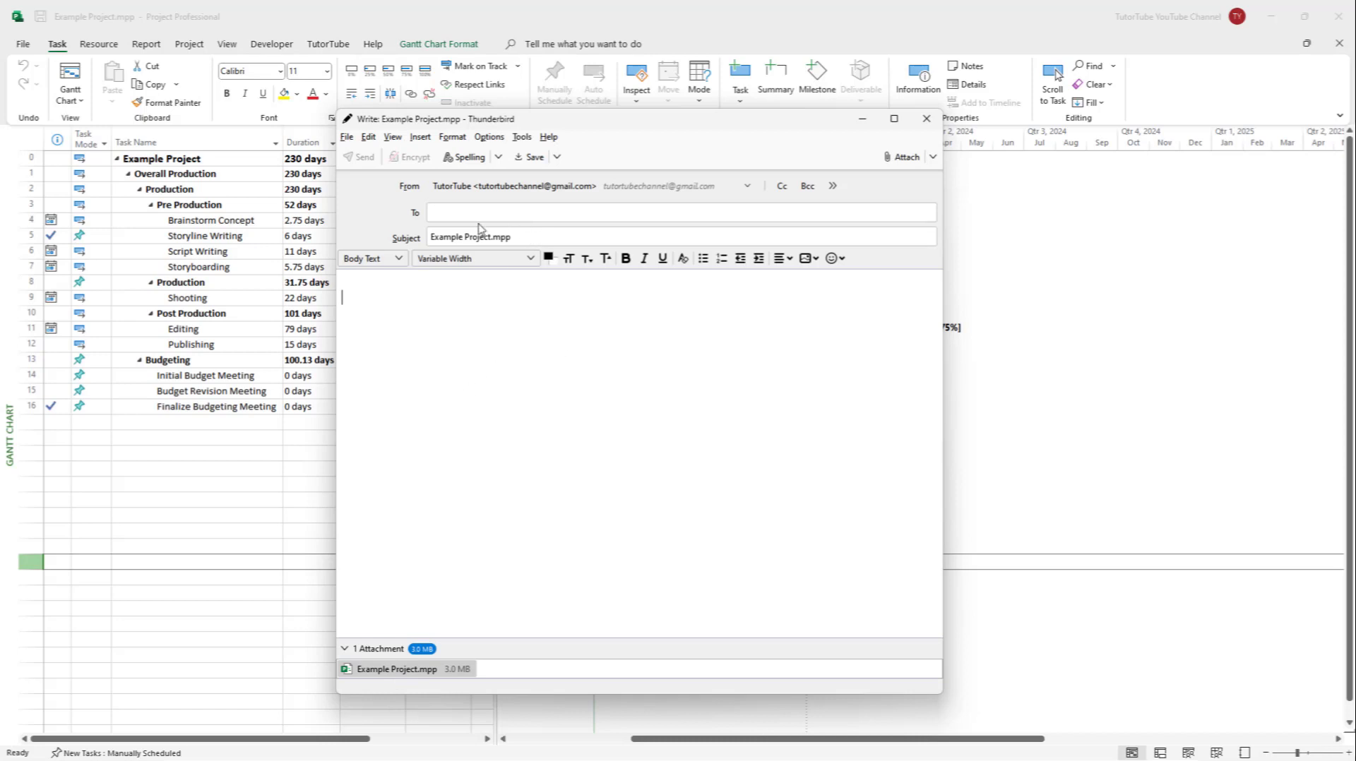
Visit the To recipient field and return to the message body of the Example Project.mpp email.
{"action": "left_click", "coordinate": [680, 212]}
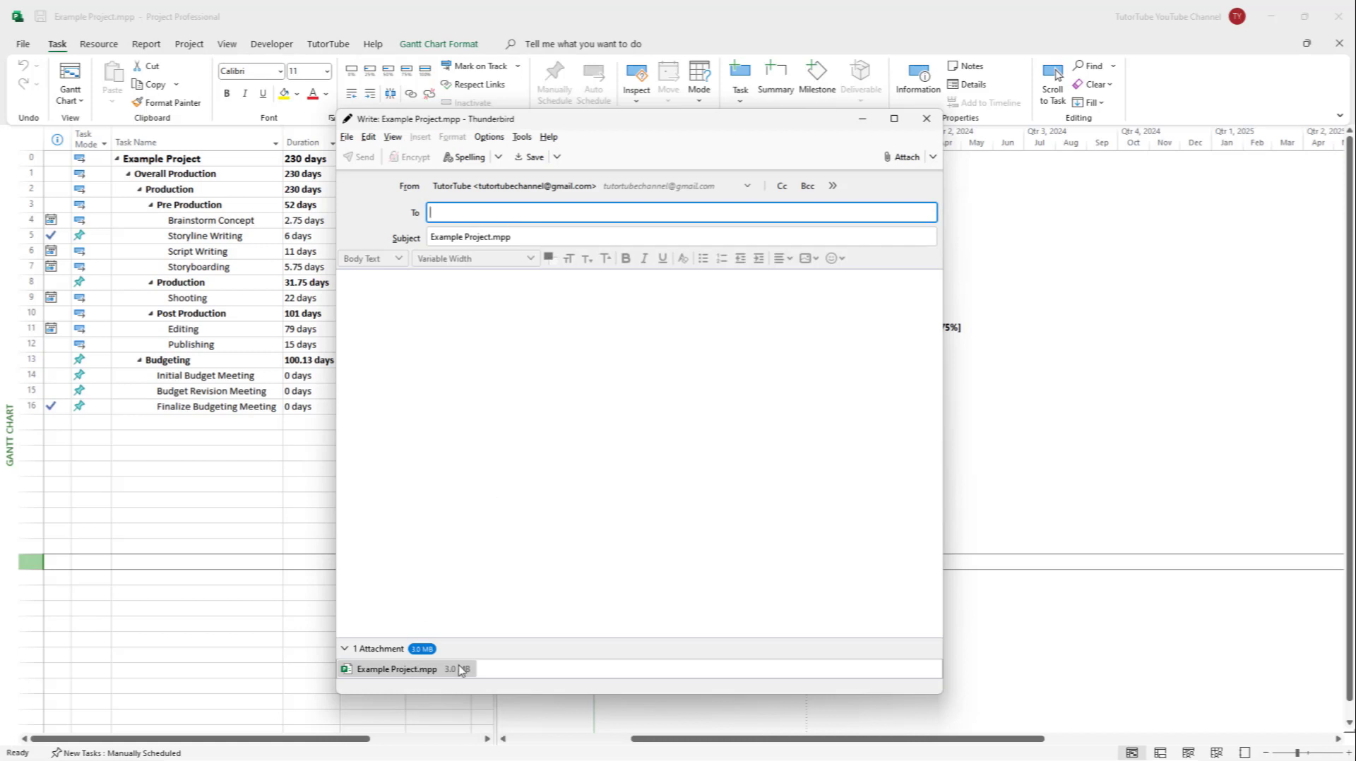
{"action": "left_click", "coordinate": [537, 418]}
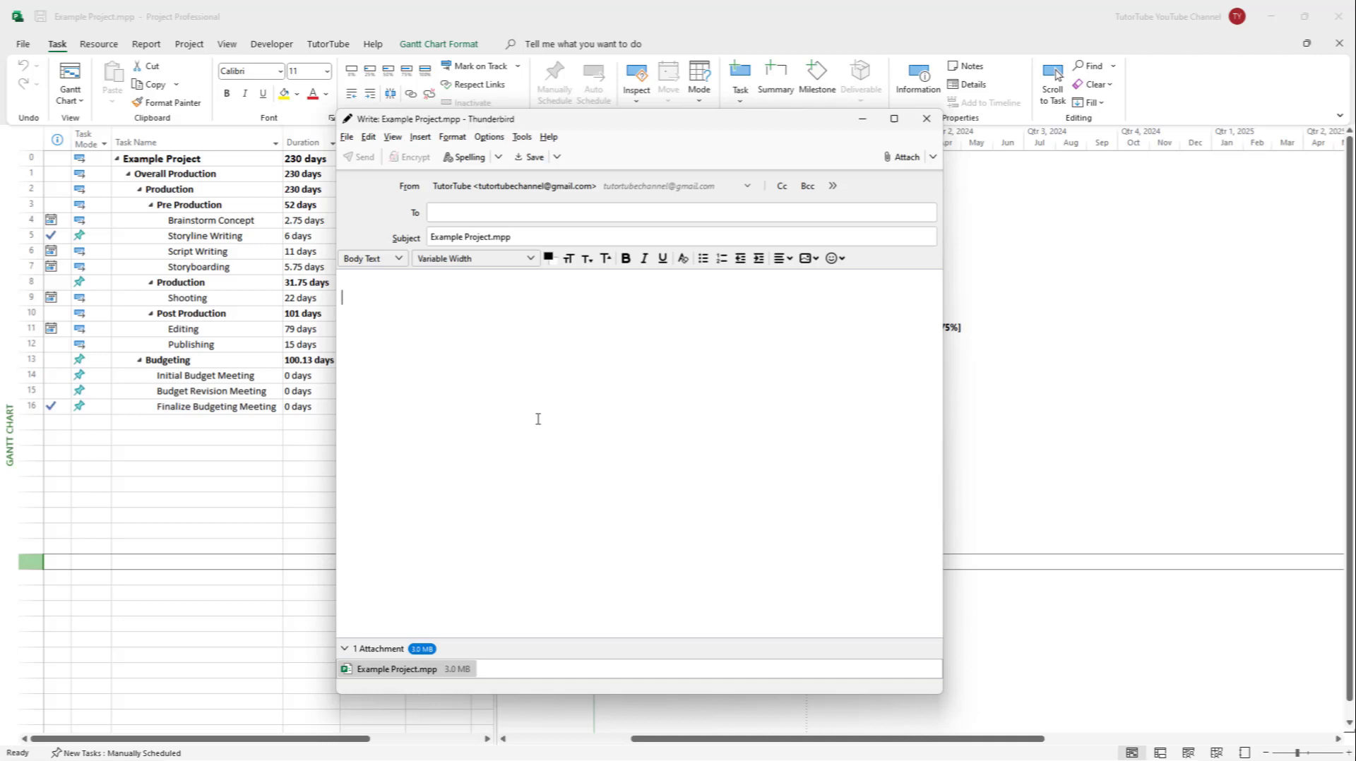
Type 'hftgf' in the body, then close the message discarding changes.
{"action": "type", "text": "hftgf"}
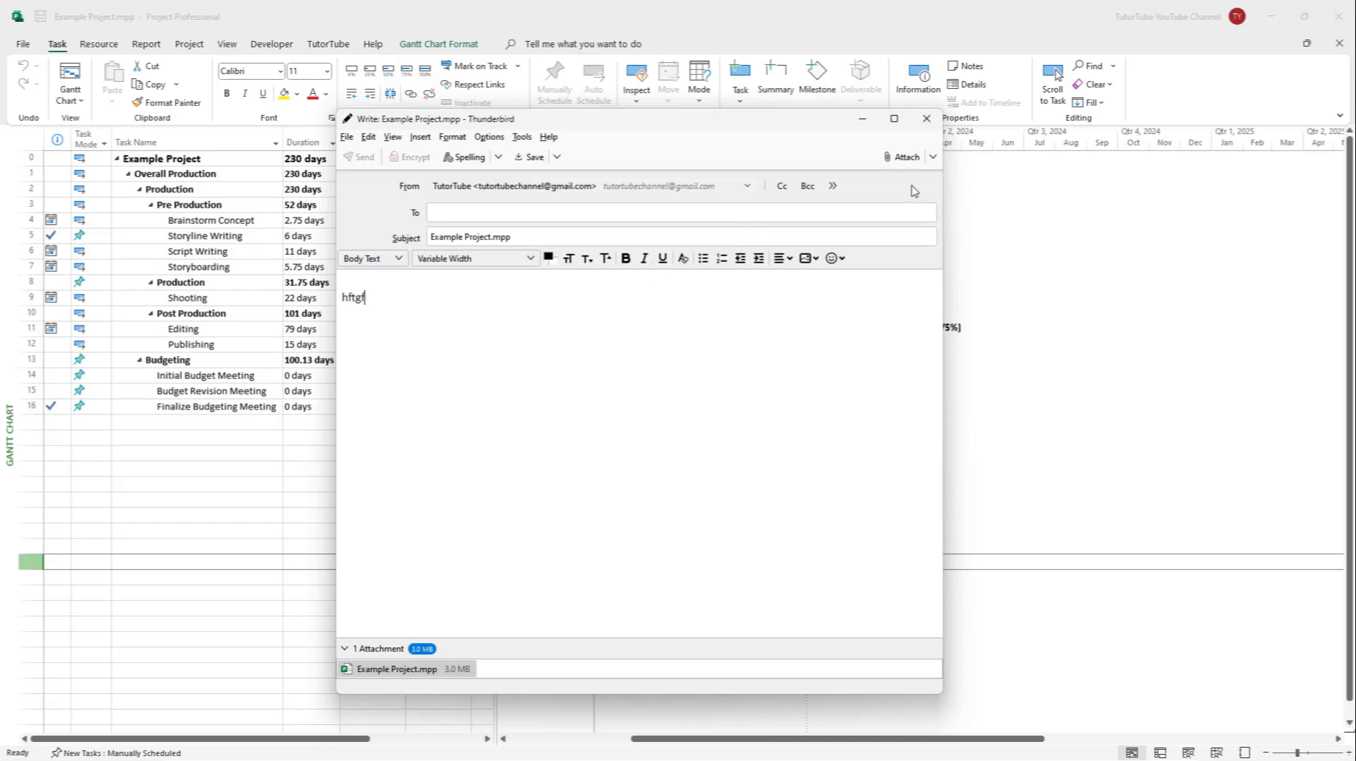
{"action": "left_click", "coordinate": [925, 119]}
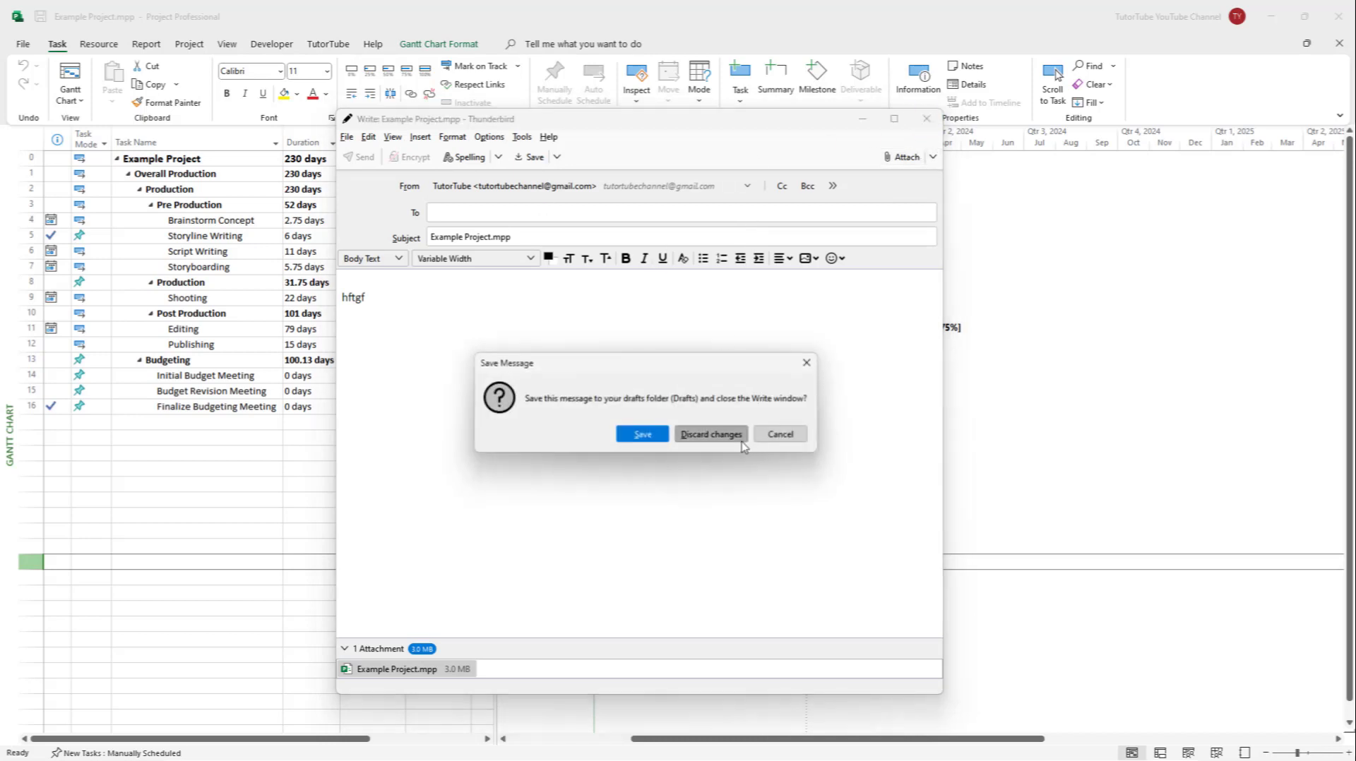
{"action": "left_click", "coordinate": [709, 434]}
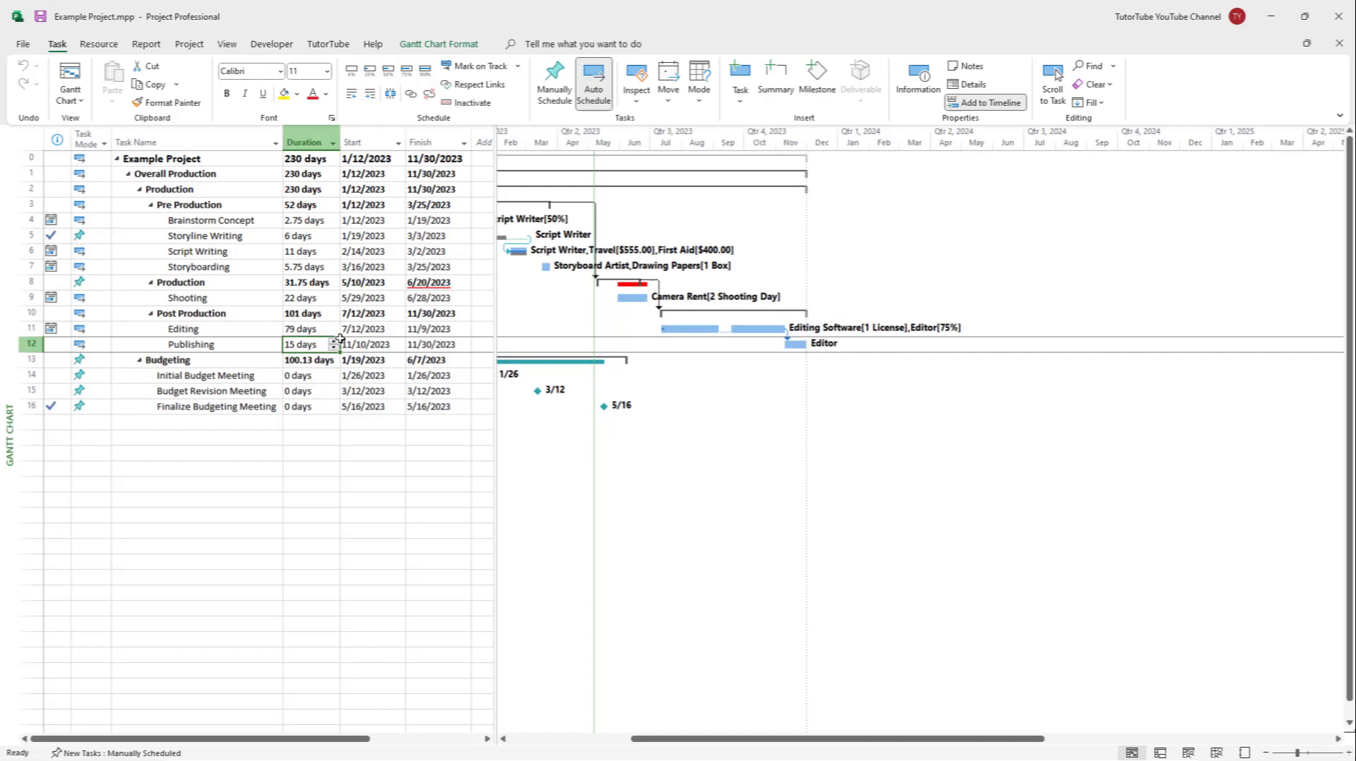